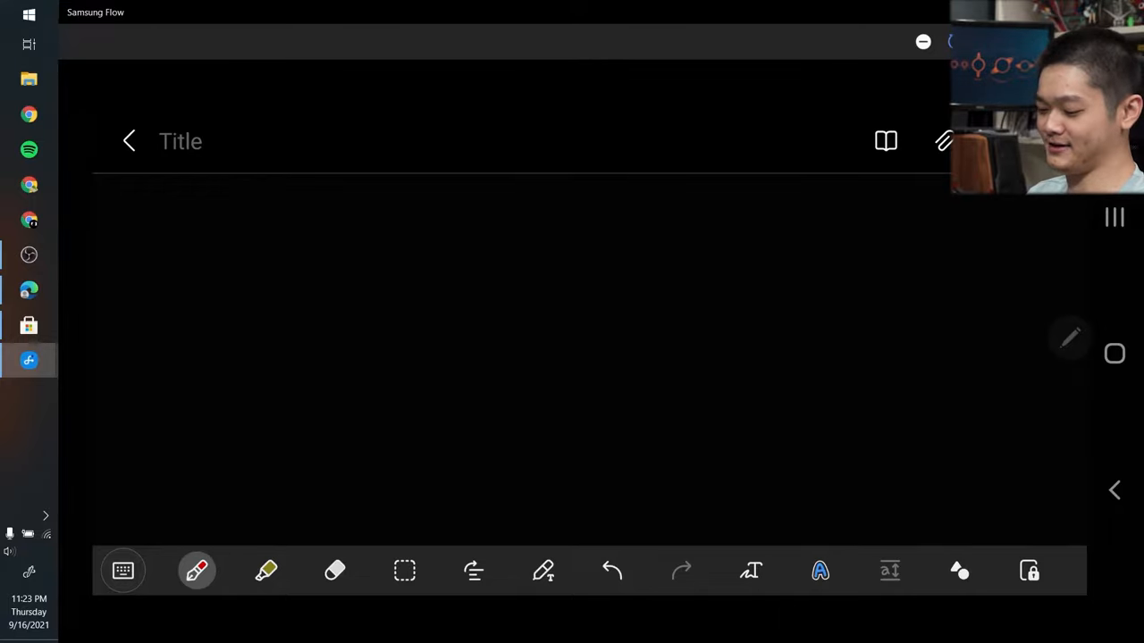
Step: Switch the pen to blue ink before handwriting 3y - 2x on the page
click(197, 572)
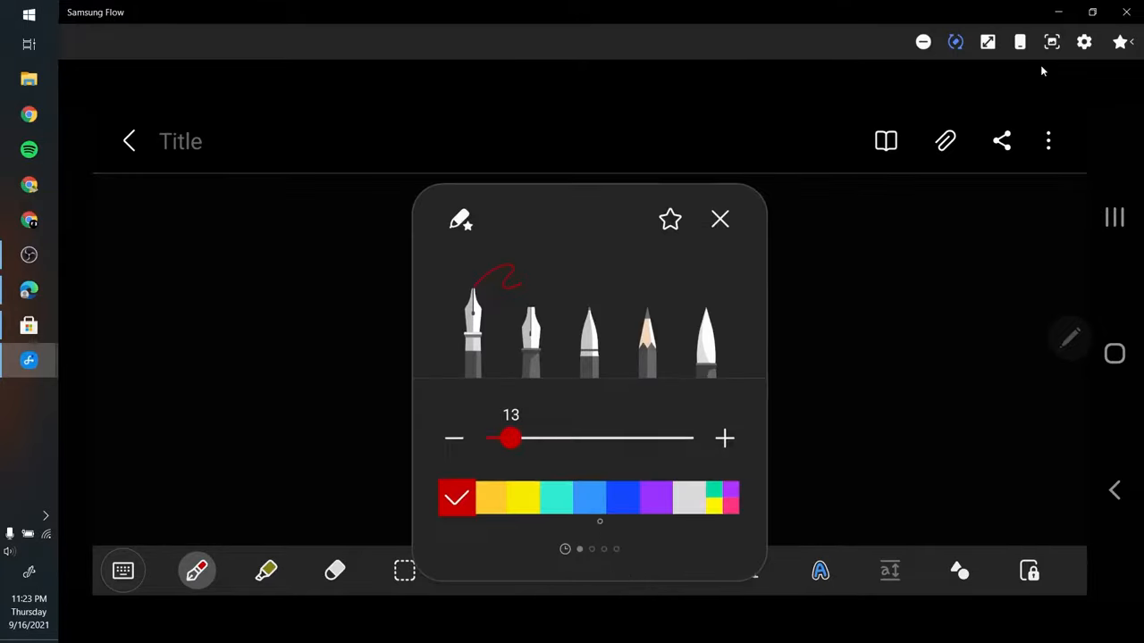
click(720, 218)
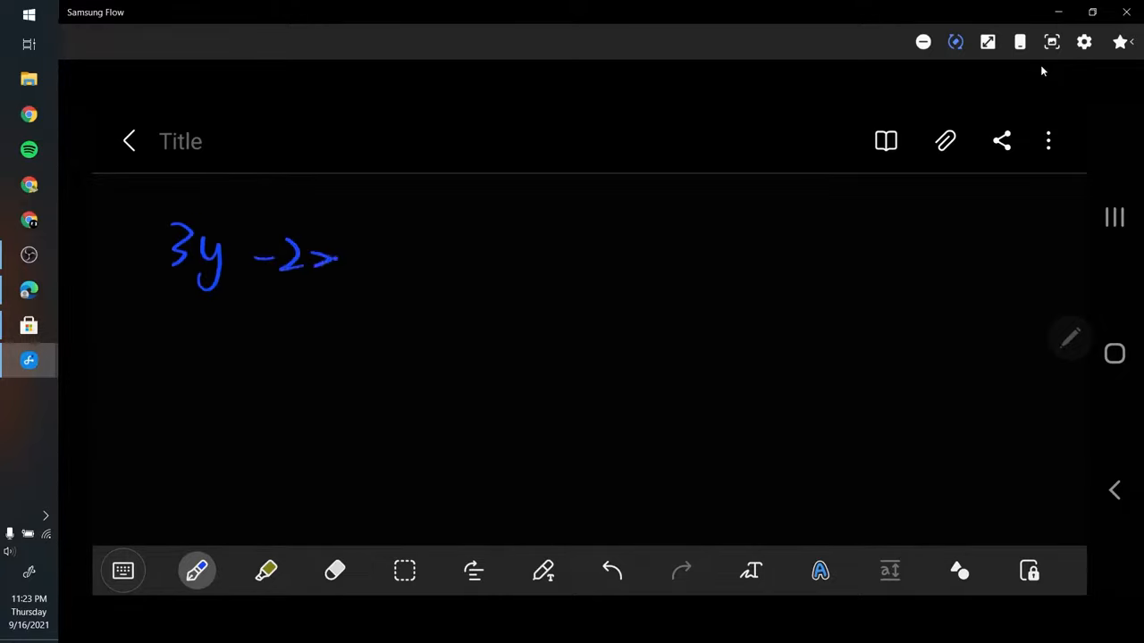